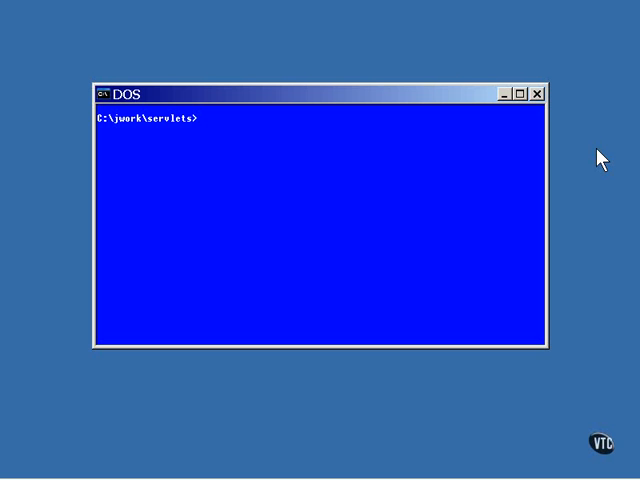
- List the ColorFilter.java source with the 'type ColorFilter.java' command
text(typ)
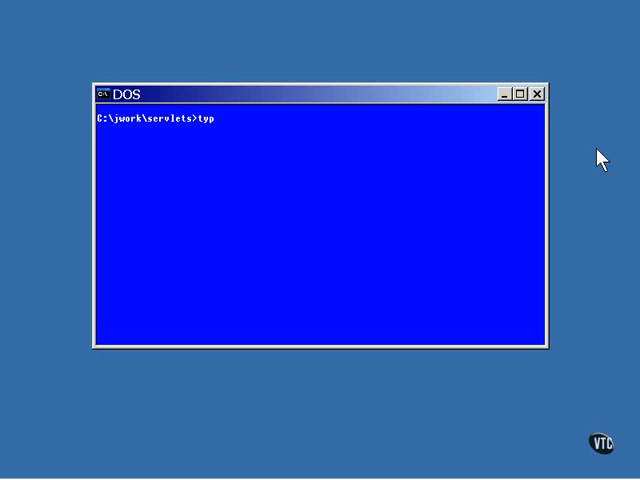
text(e Color)
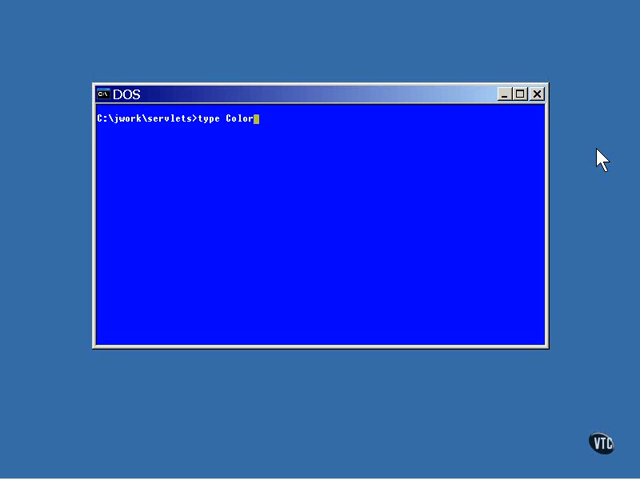
text(Filter.)
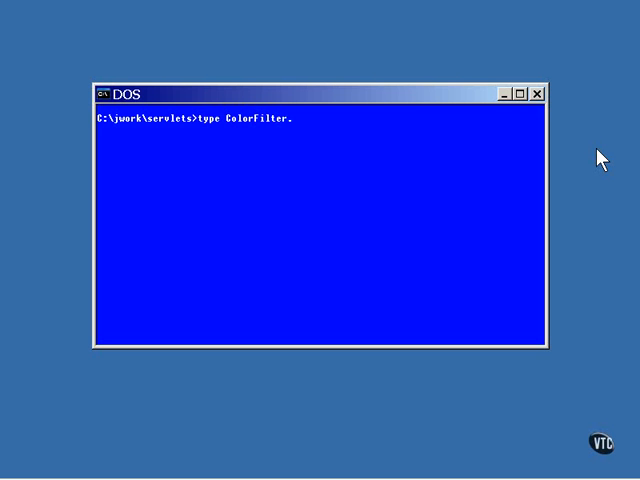
key(Return)
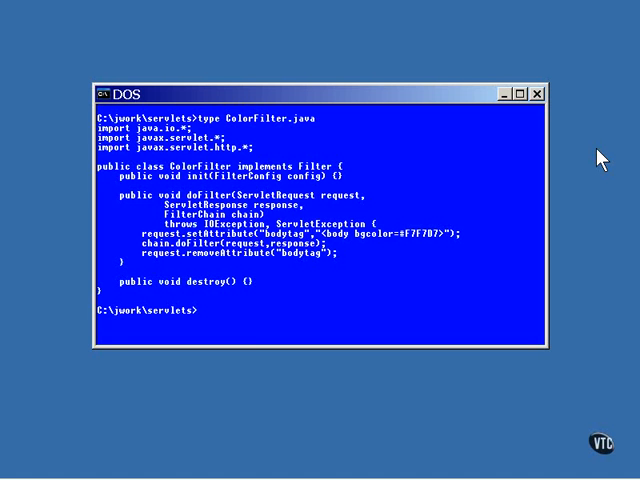
mouse_move(448, 104)
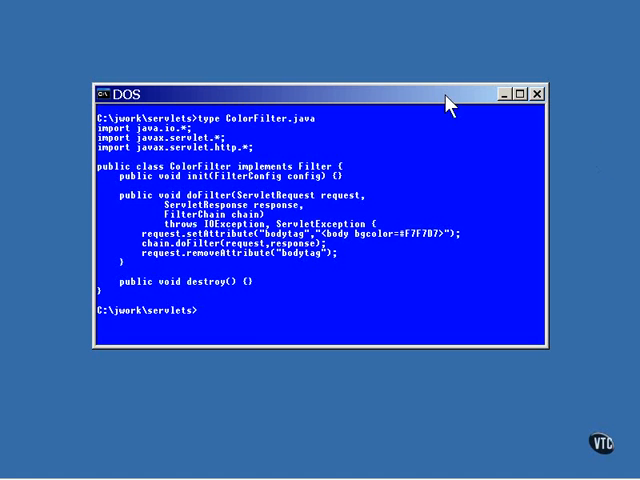
mouse_move(276, 184)
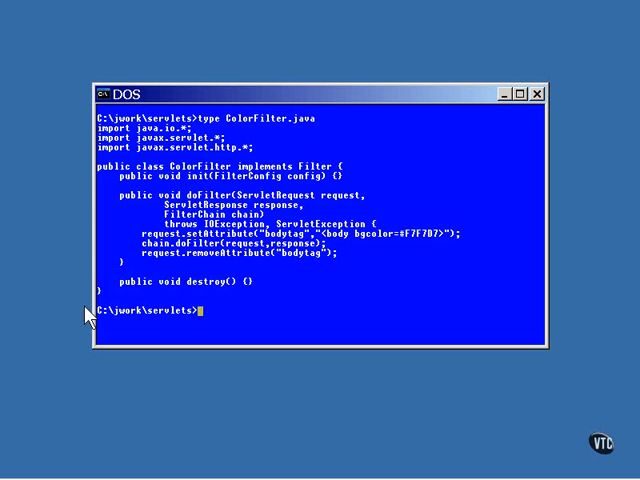
mouse_move(196, 300)
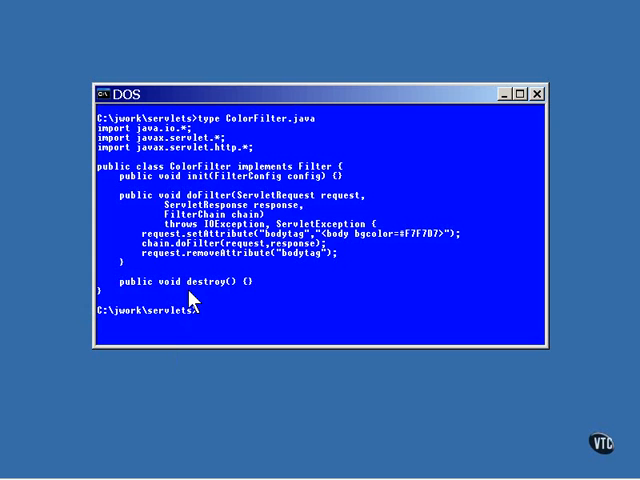
mouse_move(204, 208)
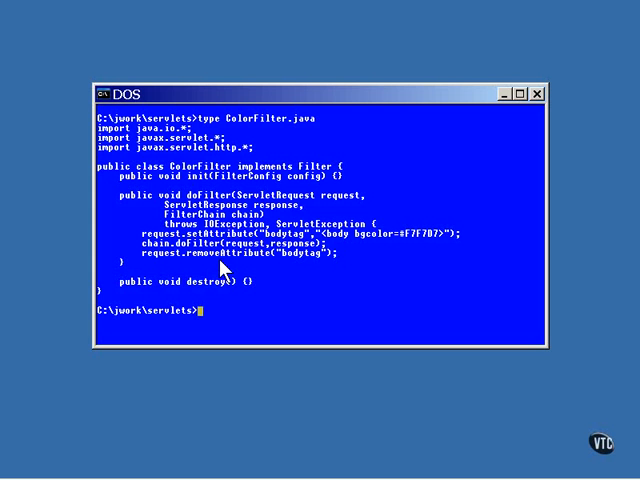
- Enter the 'vi ColorServlet.java' command to view the servlet reading the bodytag attribute
text(vi)
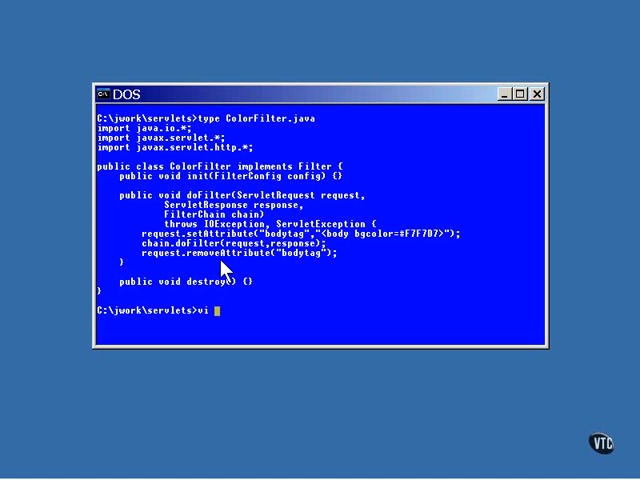
text(ColorS)
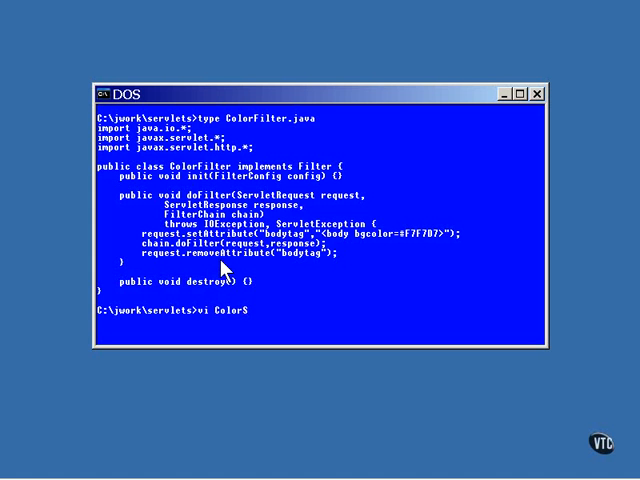
text(ervlet.j)
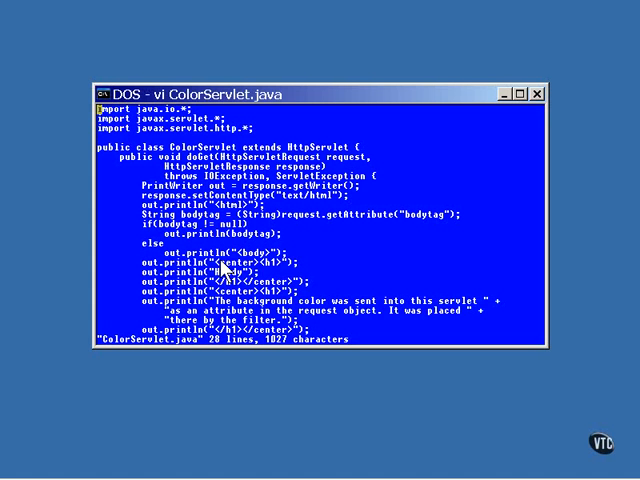
mouse_move(358, 228)
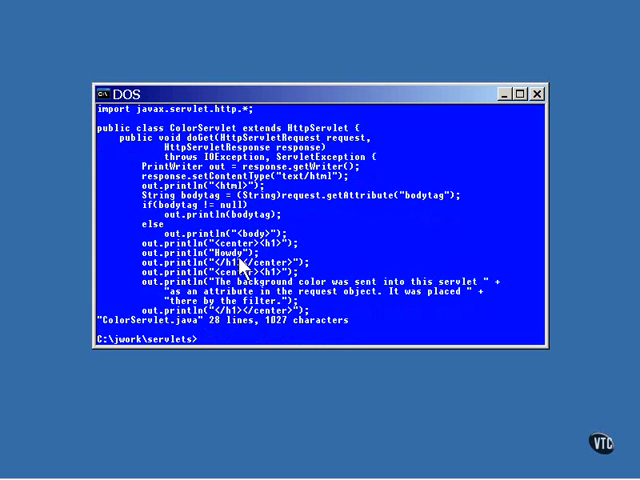
- Change into WEB-INF and load web.xml in vi to see the filter and servlet mappings
text(cd WEB)
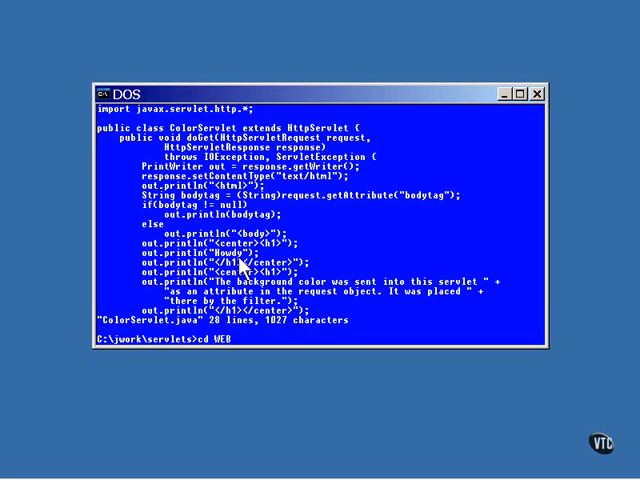
text(-)
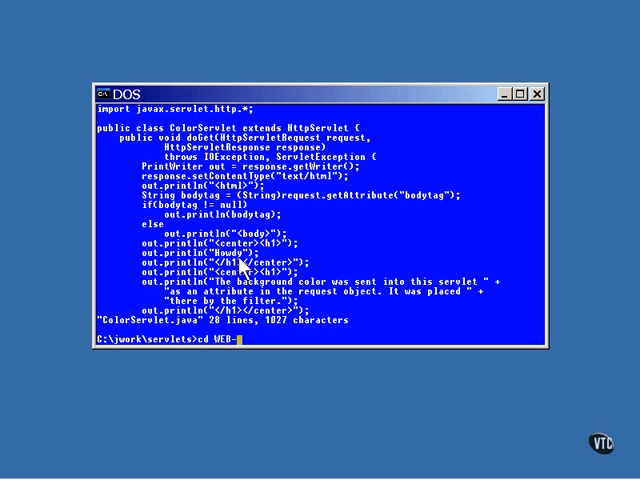
text(vi)
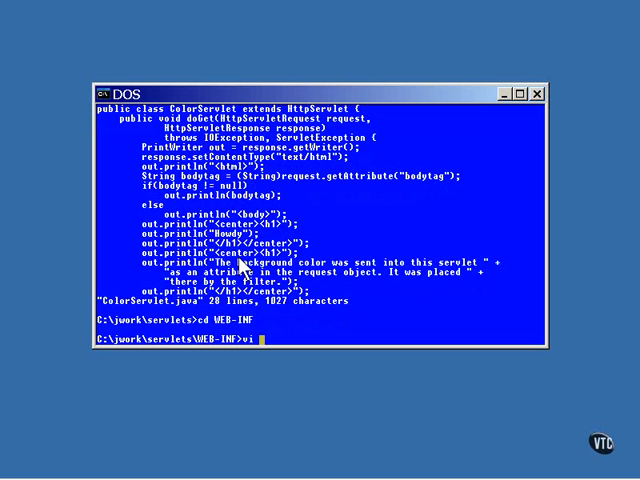
text(web.xml)
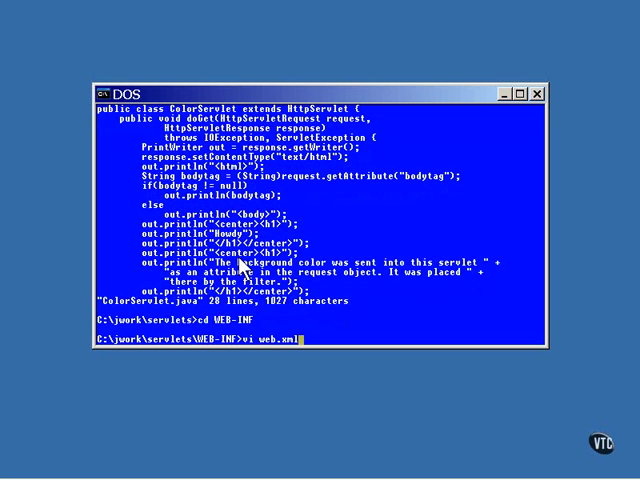
key(Return)
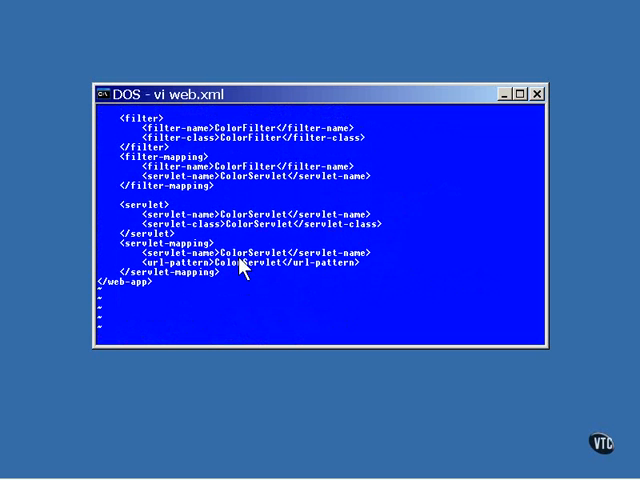
mouse_move(258, 190)
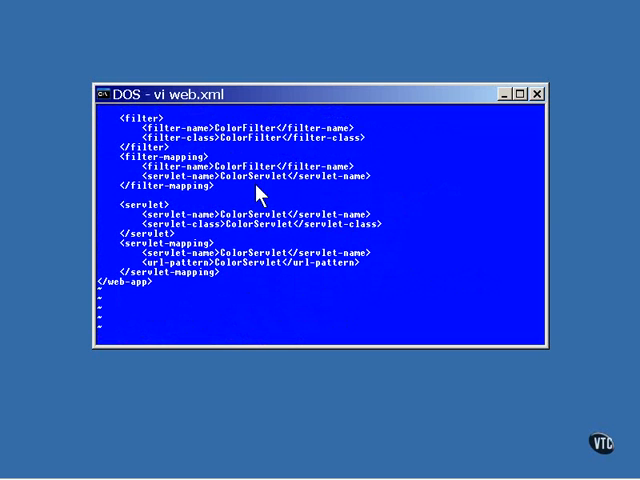
mouse_move(224, 136)
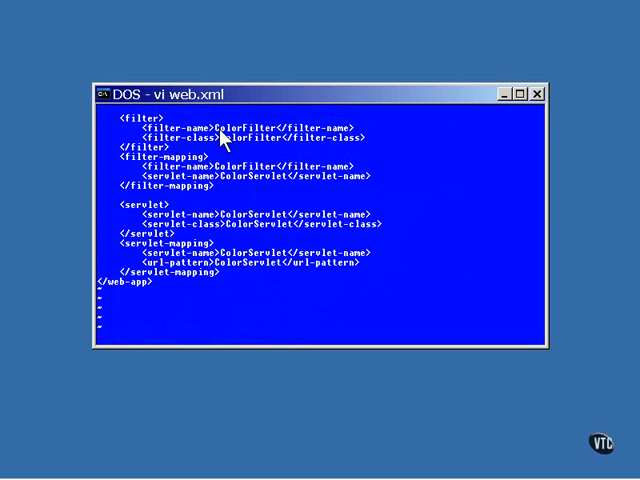
mouse_move(228, 144)
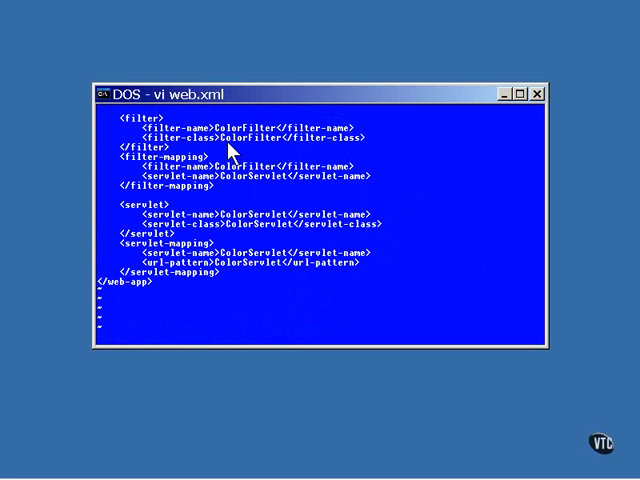
mouse_move(278, 156)
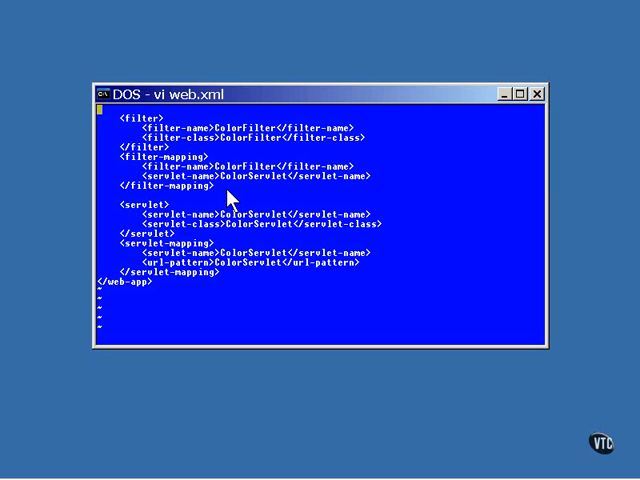
mouse_move(228, 212)
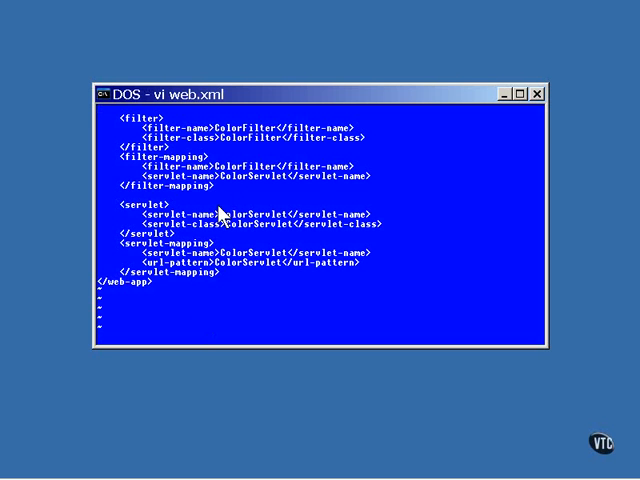
mouse_move(250, 284)
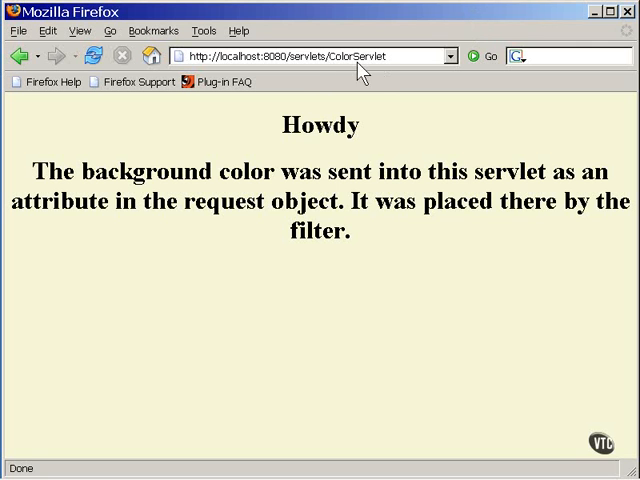
mouse_move(388, 72)
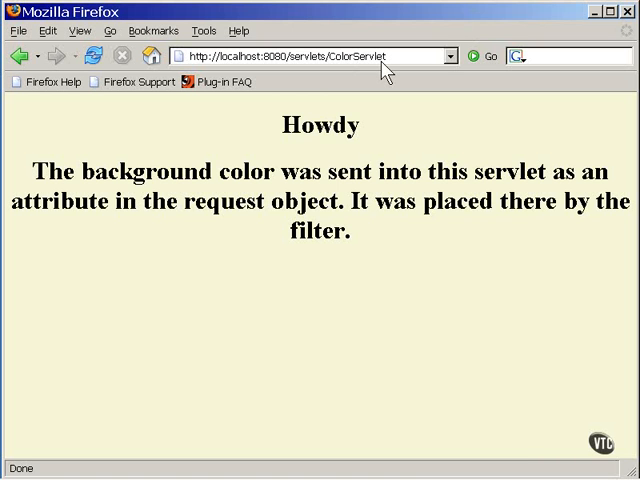
- Show Firefox's View menu over the ColorServlet Howdy page at localhost:8080
click(80, 30)
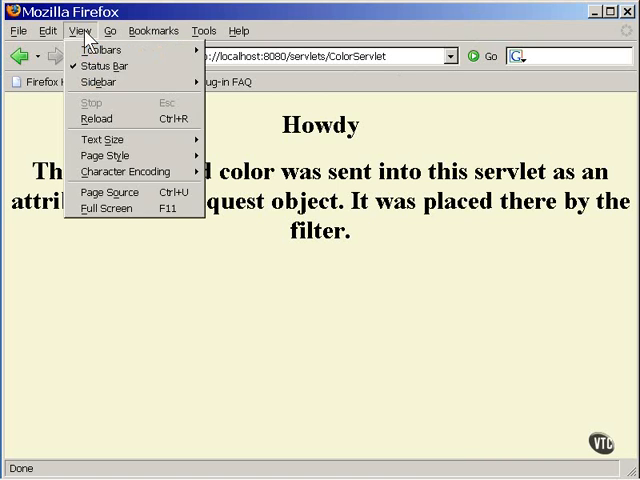
- View the page source revealing the filter-added body tag with bgcolor=#F7F7D7
click(108, 192)
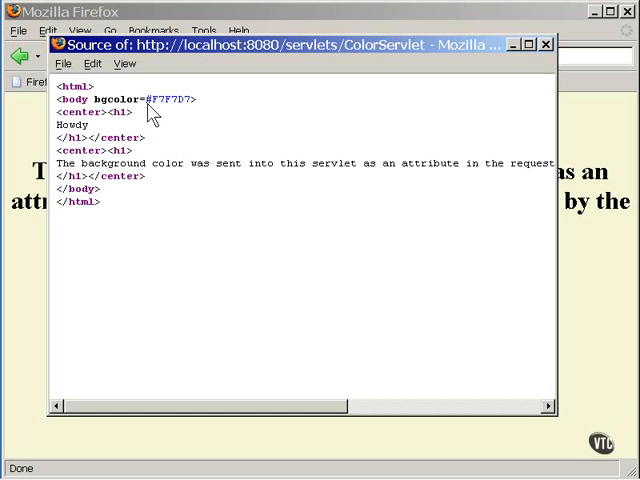
mouse_move(168, 120)
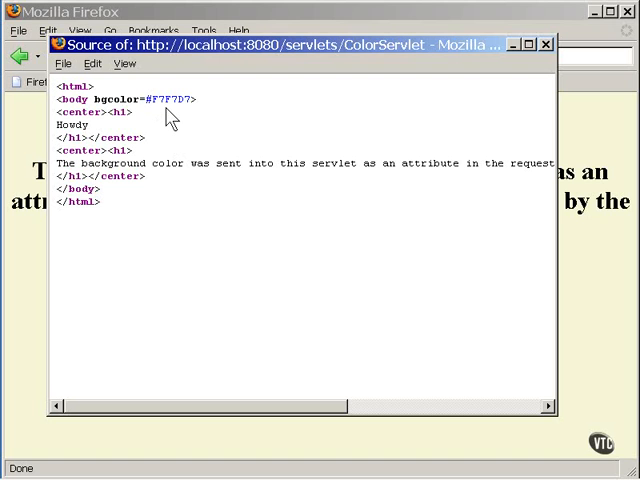